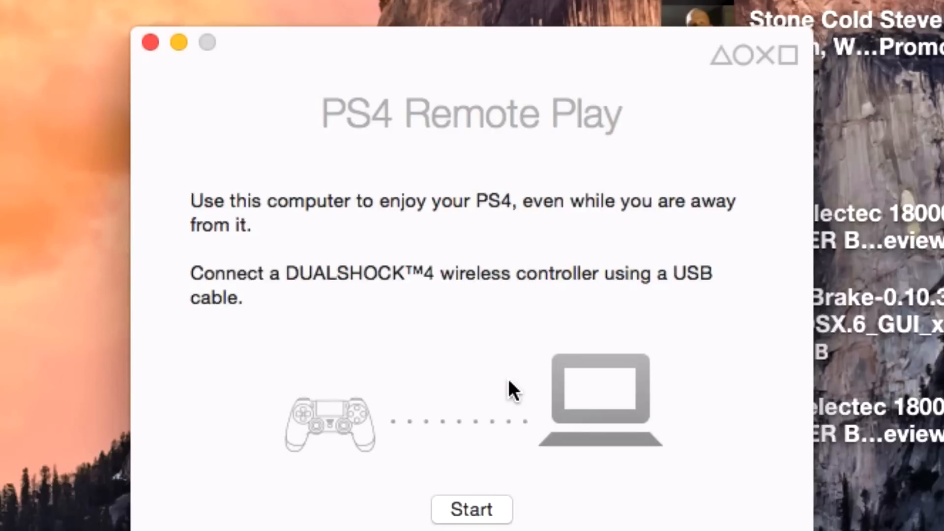
mouse_move(395, 274)
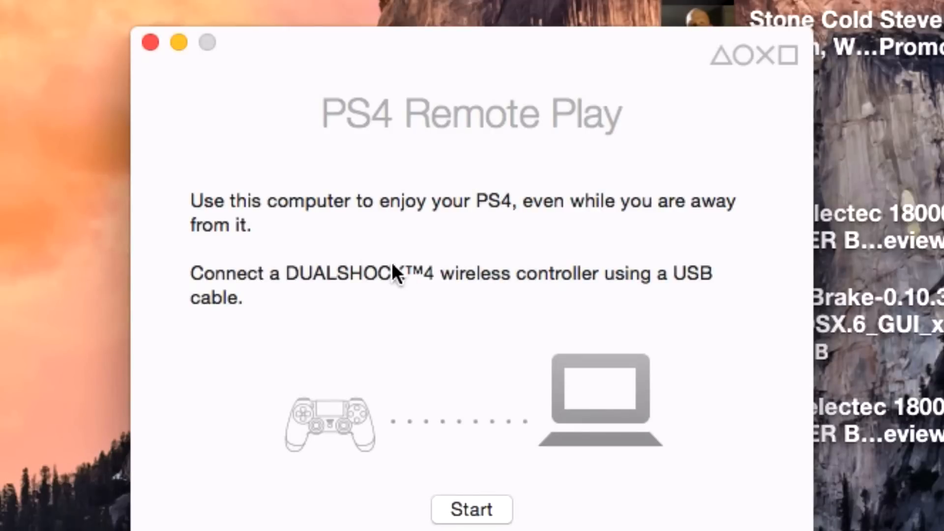
mouse_move(286, 232)
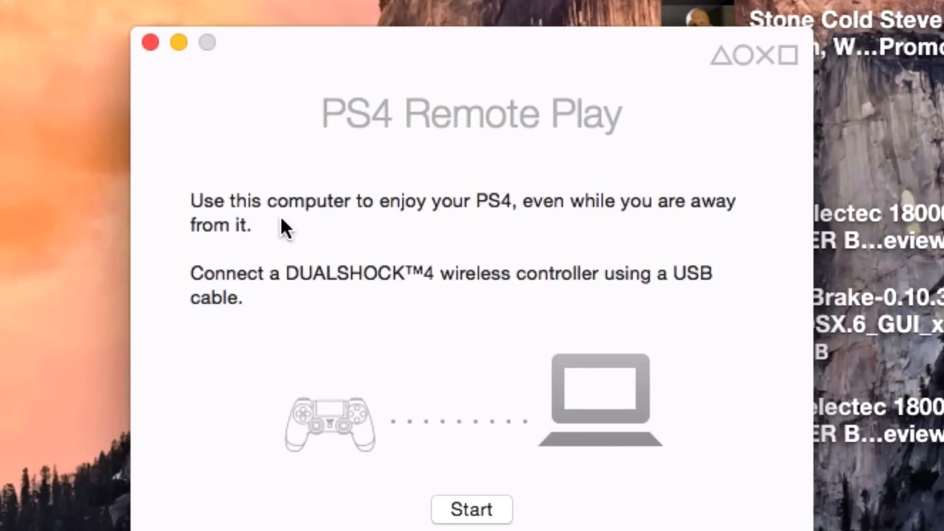
mouse_move(309, 301)
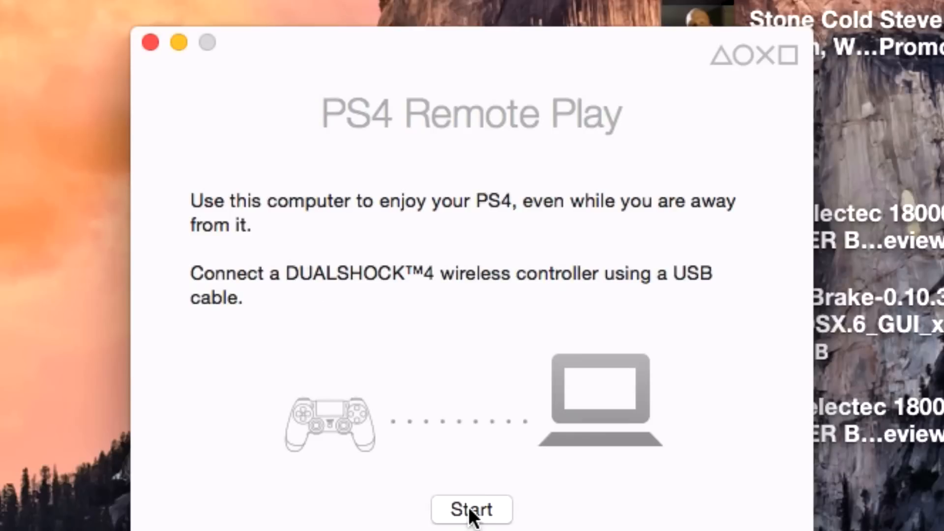
- Begin PS4 registration and reach the field for the console's eight-digit code
left_click(471, 510)
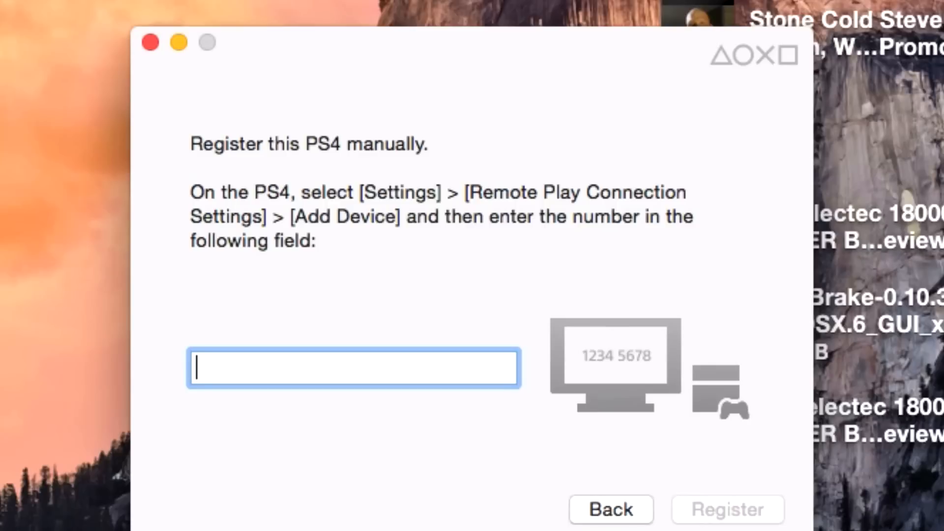
left_click(725, 509)
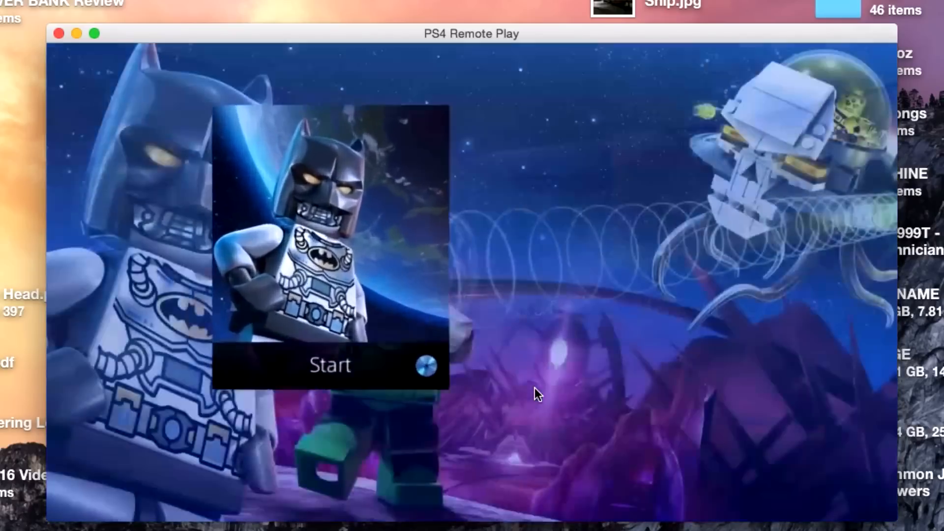
- Focus the streamed PS4 home screen so the LEGO Batman 3 tile can be launched
left_click(330, 365)
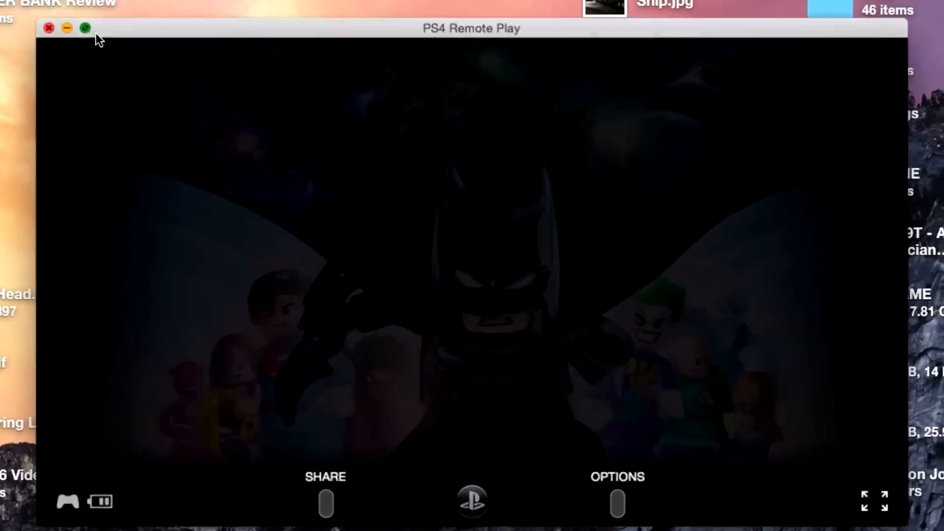
- Expand the stream to fullscreen and advance past the 'Press any button' title screen
left_click(84, 28)
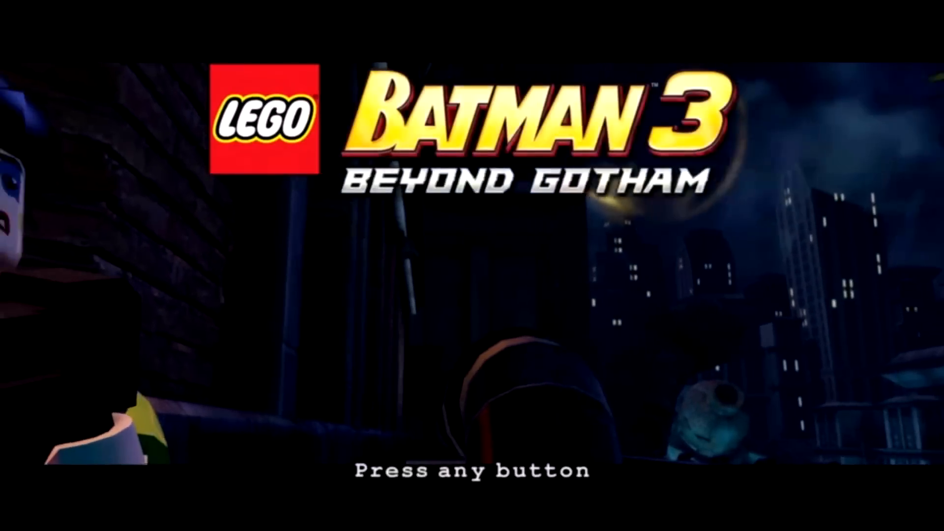
key("enter")
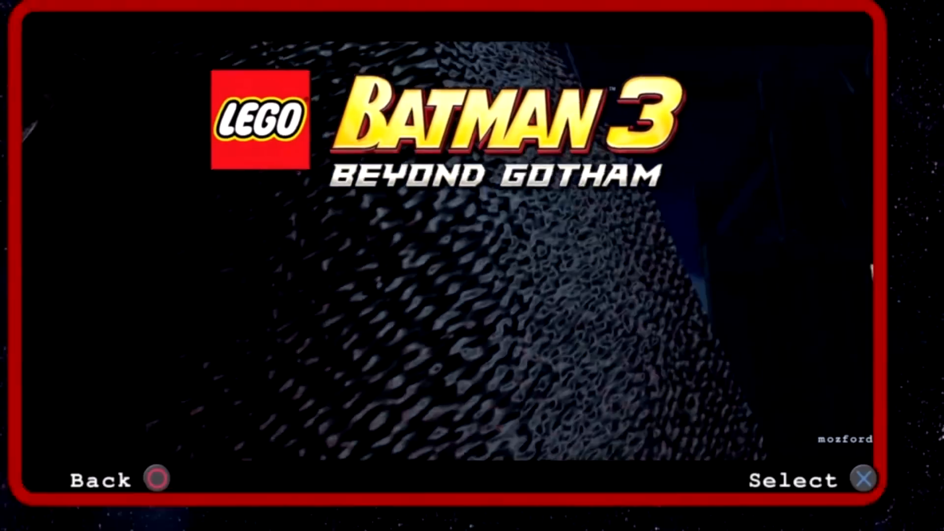